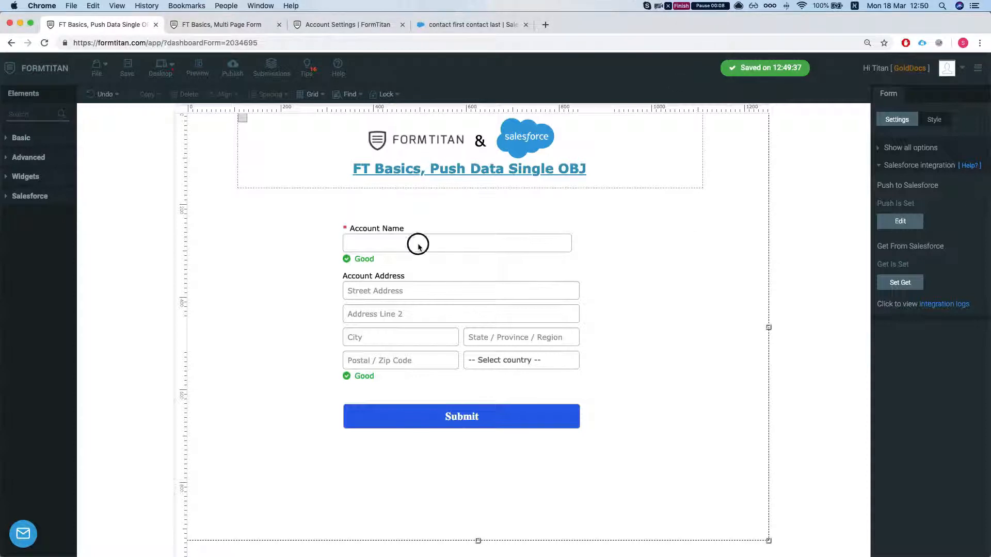
- Target the Salesforce push at the Account object, leaving the action on Create
{"action": "left_click", "coordinate": [418, 244]}
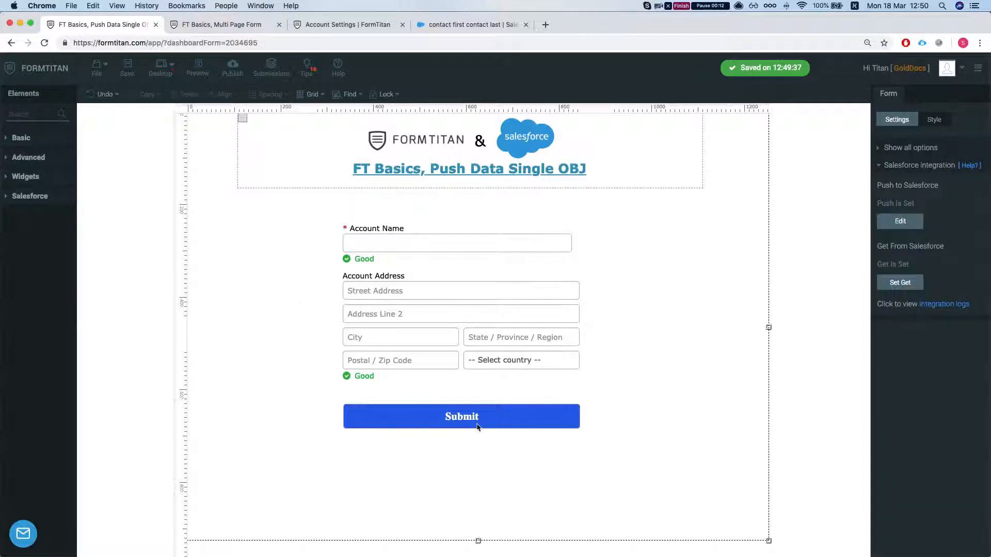
{"action": "mouse_move", "coordinate": [907, 174]}
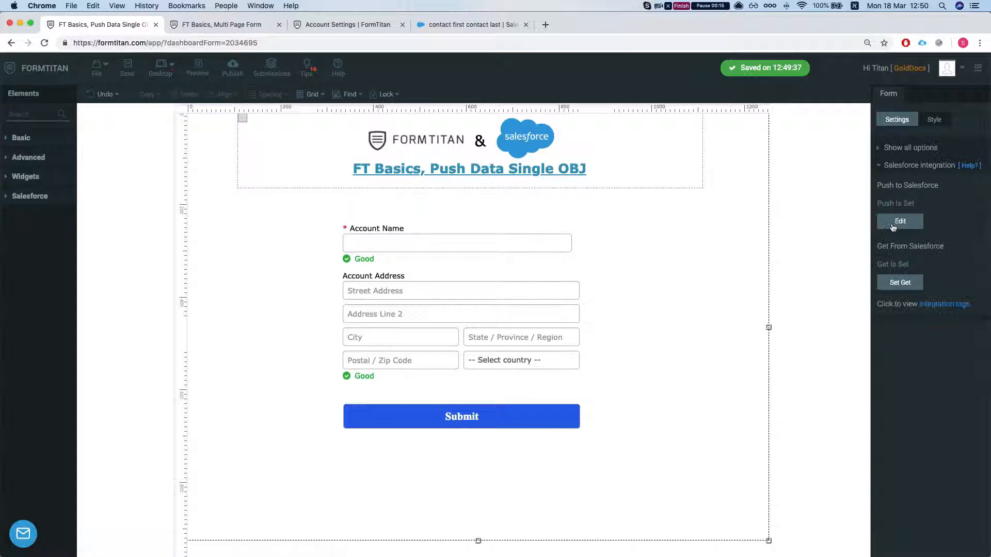
{"action": "left_click", "coordinate": [899, 221]}
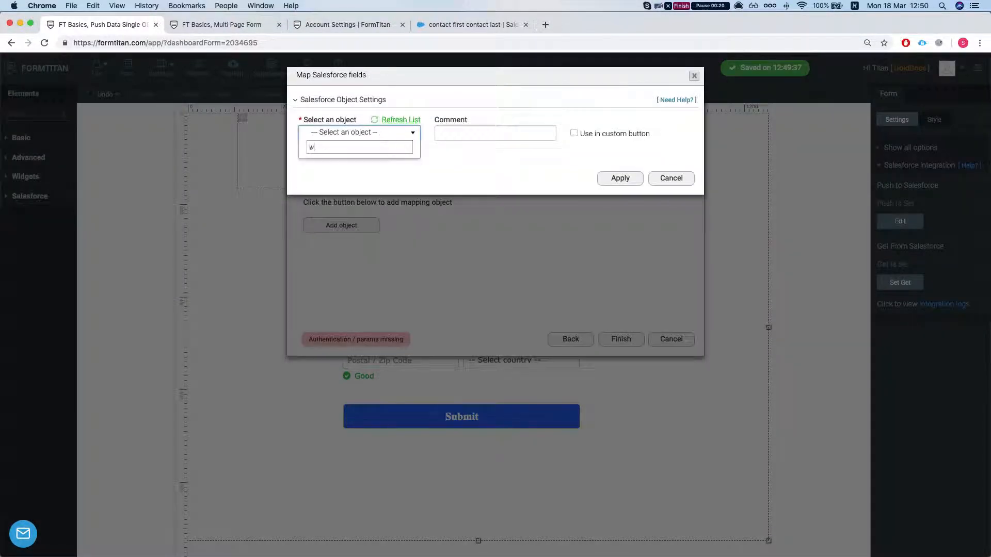
{"action": "type", "text": "acc"}
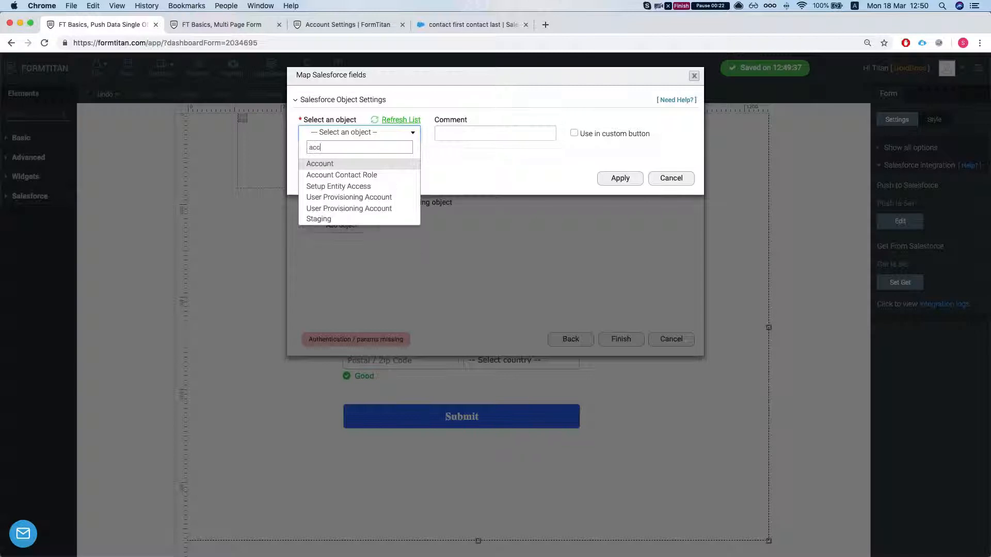
{"action": "left_click", "coordinate": [320, 164]}
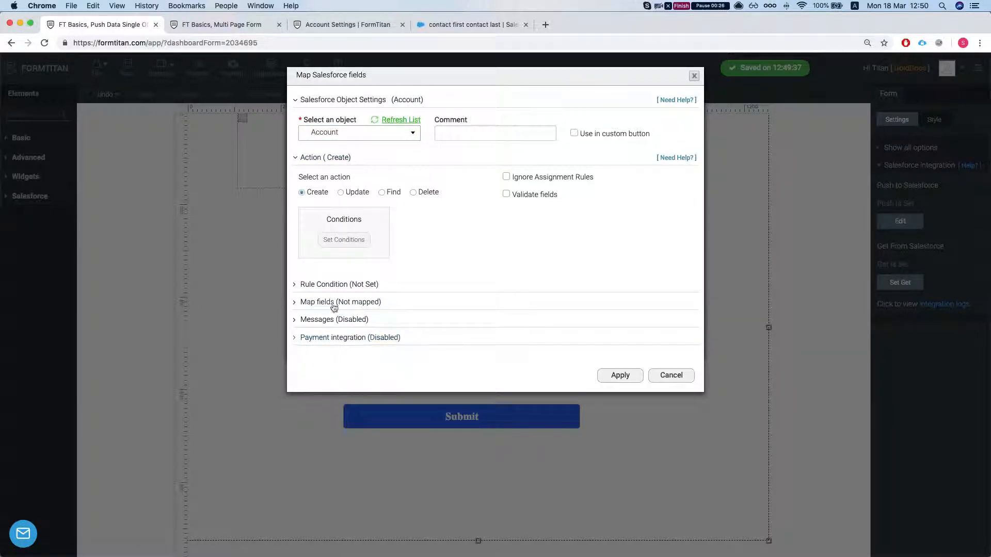
- Map Account Name to the form's Account Name field in the Account mapping
{"action": "left_click", "coordinate": [340, 301]}
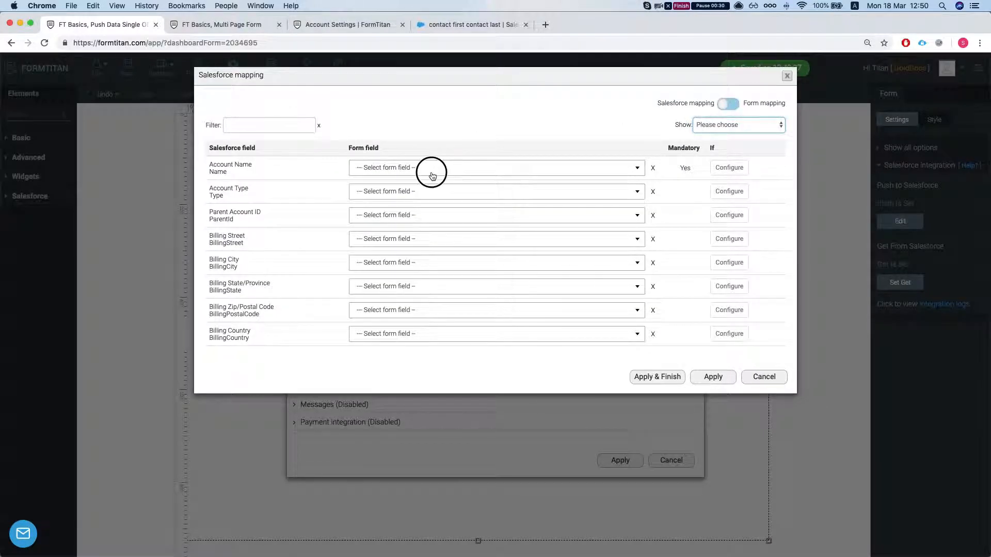
{"action": "type", "text": "acco"}
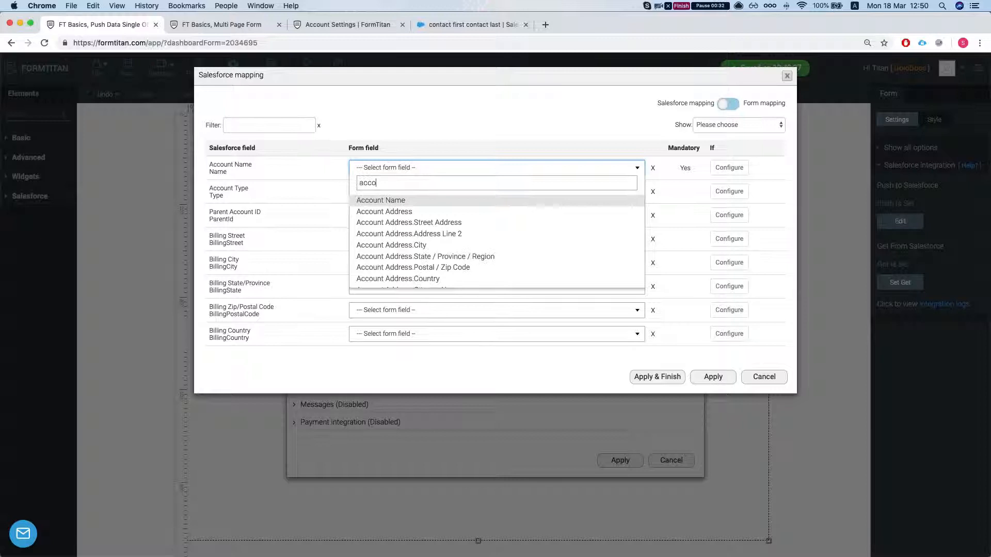
{"action": "left_click", "coordinate": [381, 200]}
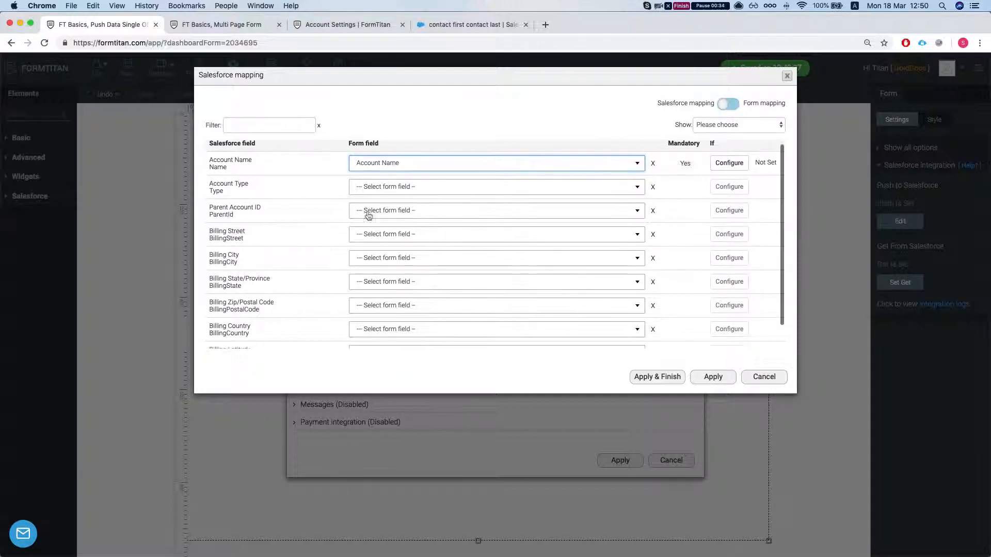
{"action": "mouse_move", "coordinate": [397, 235]}
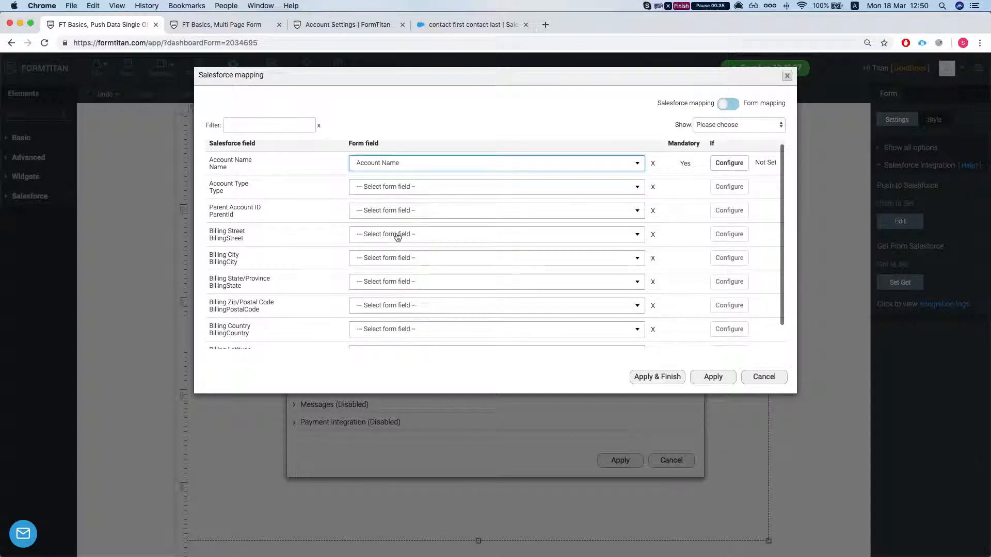
- Map Billing Street, City, State and Zip/Postal Code to the form's address sub-fields
{"action": "left_click", "coordinate": [497, 235]}
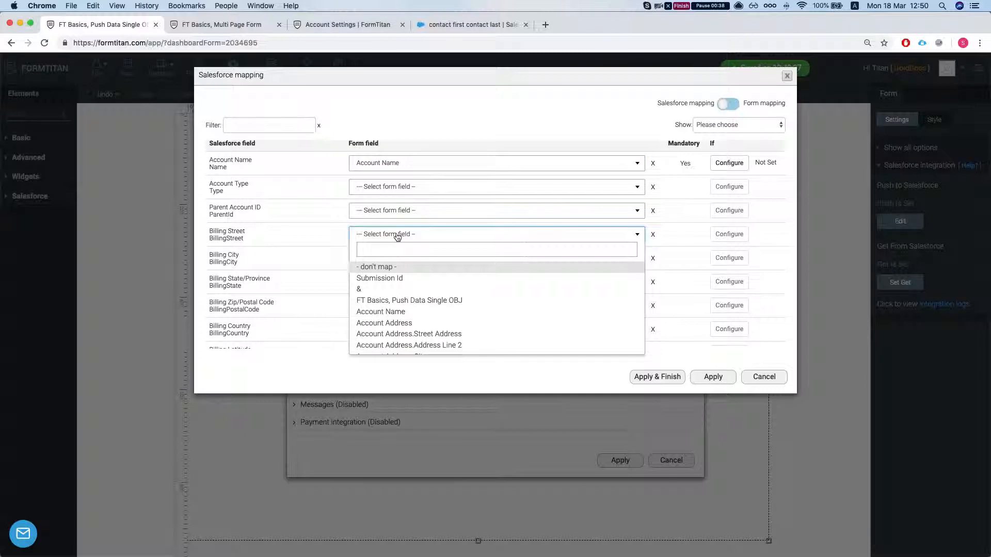
{"action": "type", "text": "str"}
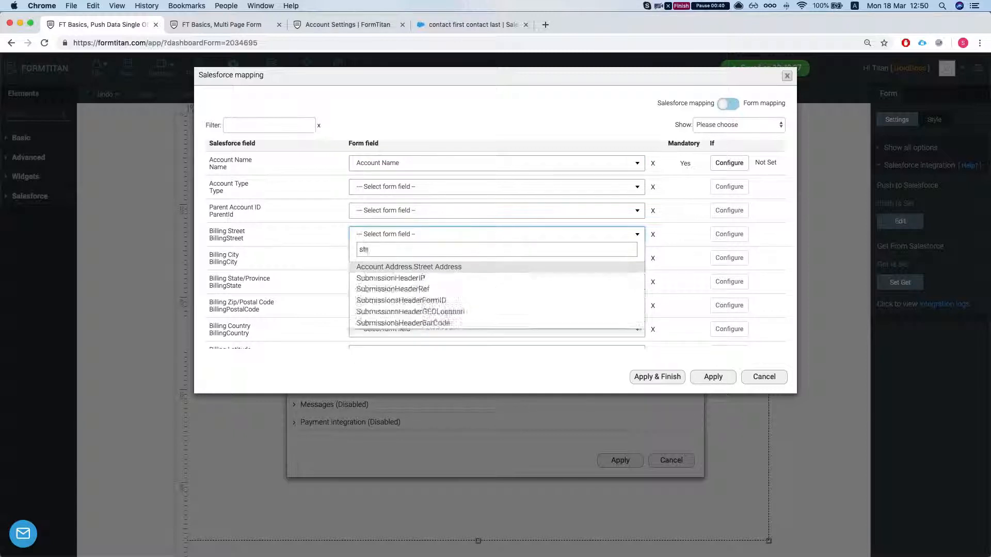
{"action": "left_click", "coordinate": [408, 266]}
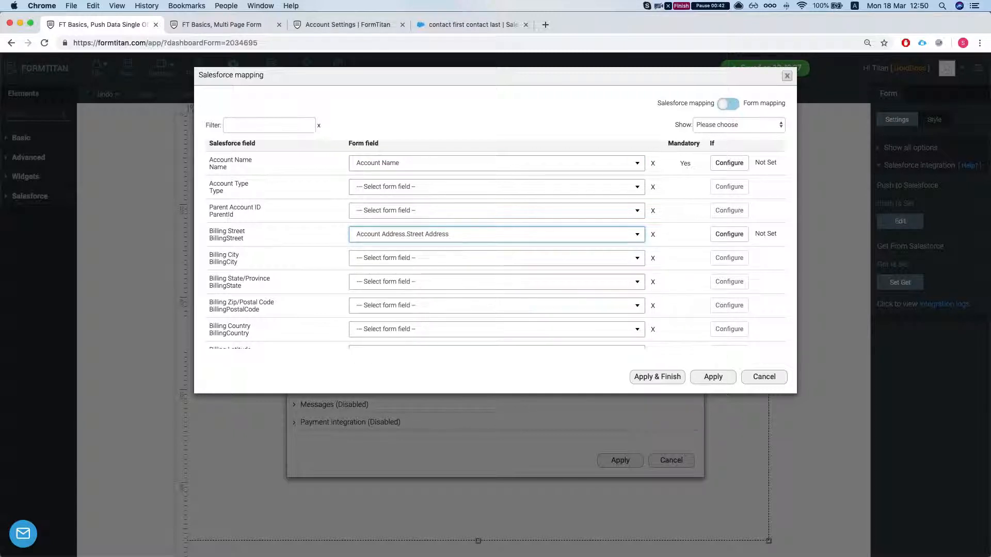
{"action": "type", "text": "city"}
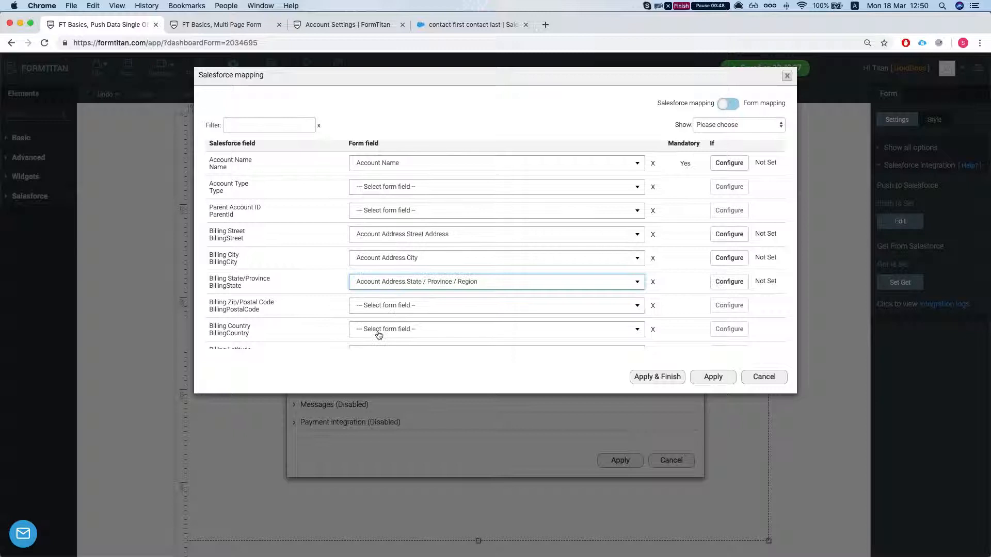
{"action": "left_click", "coordinate": [497, 305]}
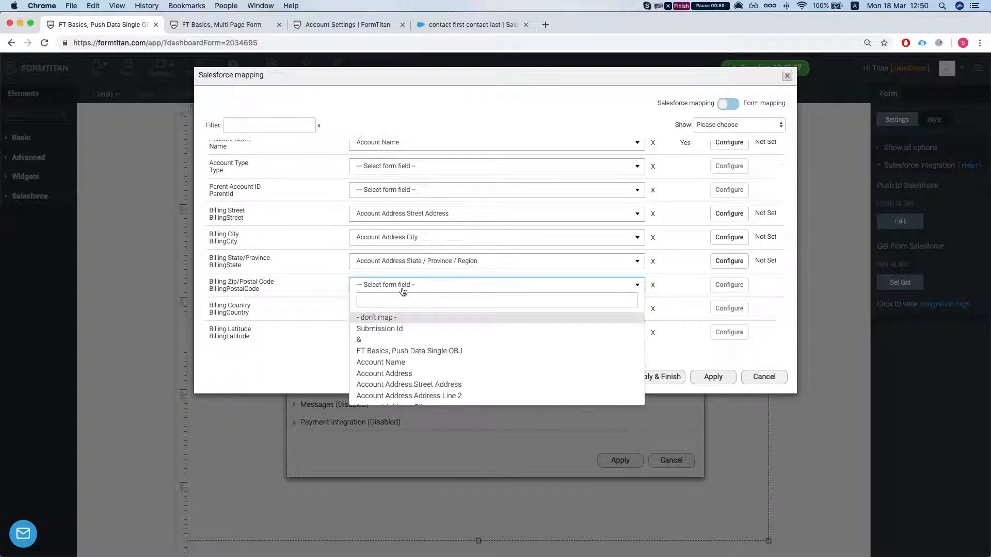
{"action": "left_click", "coordinate": [406, 285]}
{"action": "type", "text": "count"}
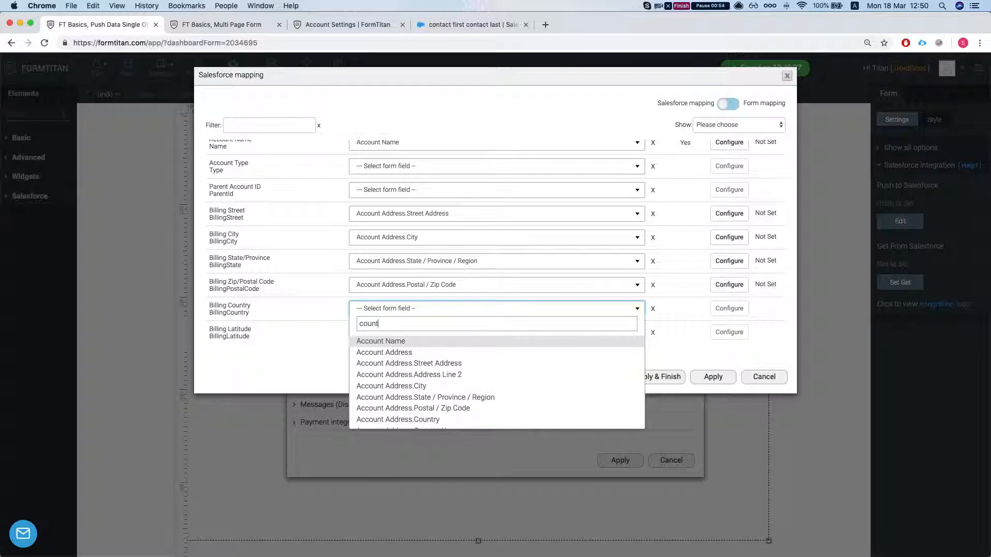
{"action": "mouse_move", "coordinate": [413, 408]}
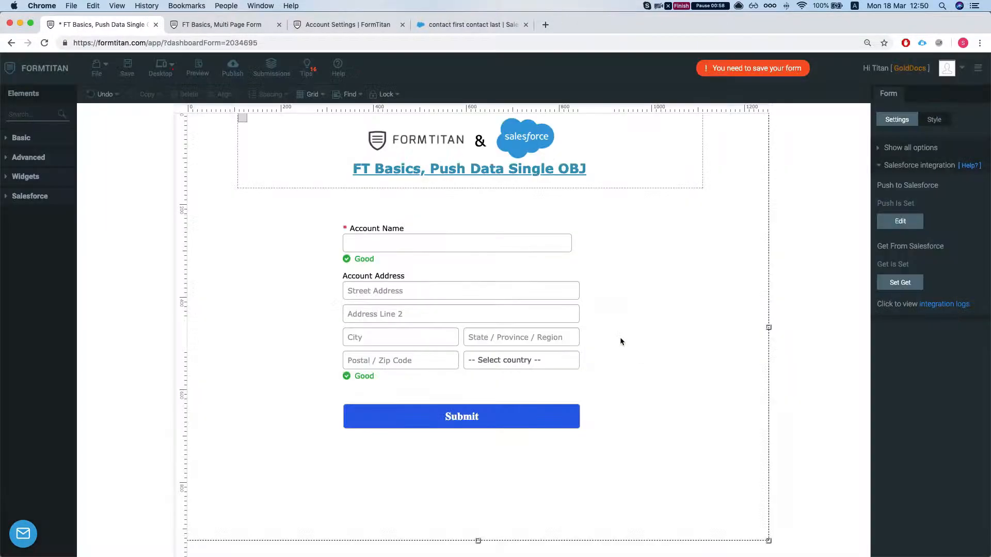
- Publish the form and view it live in a new browser tab
{"action": "left_click", "coordinate": [126, 66]}
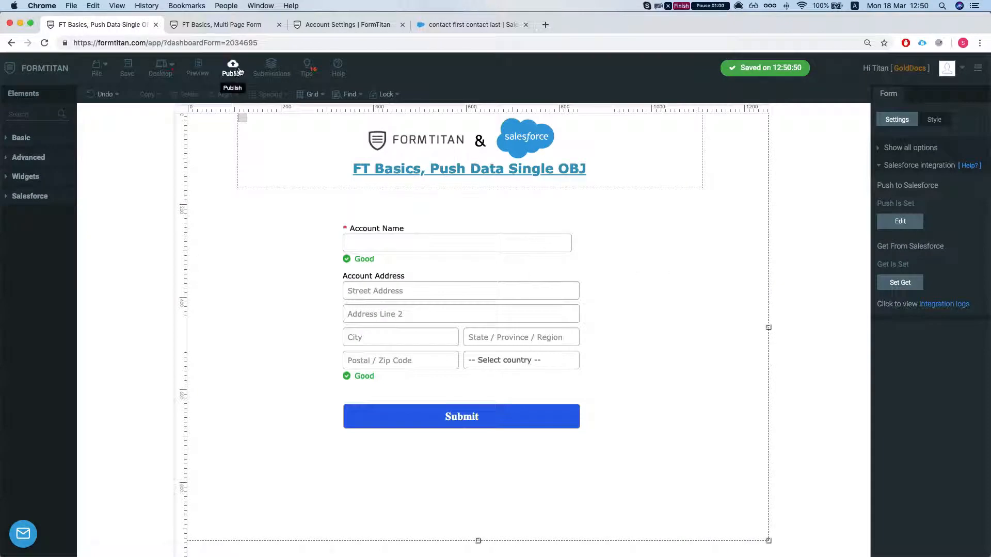
{"action": "mouse_move", "coordinate": [266, 34]}
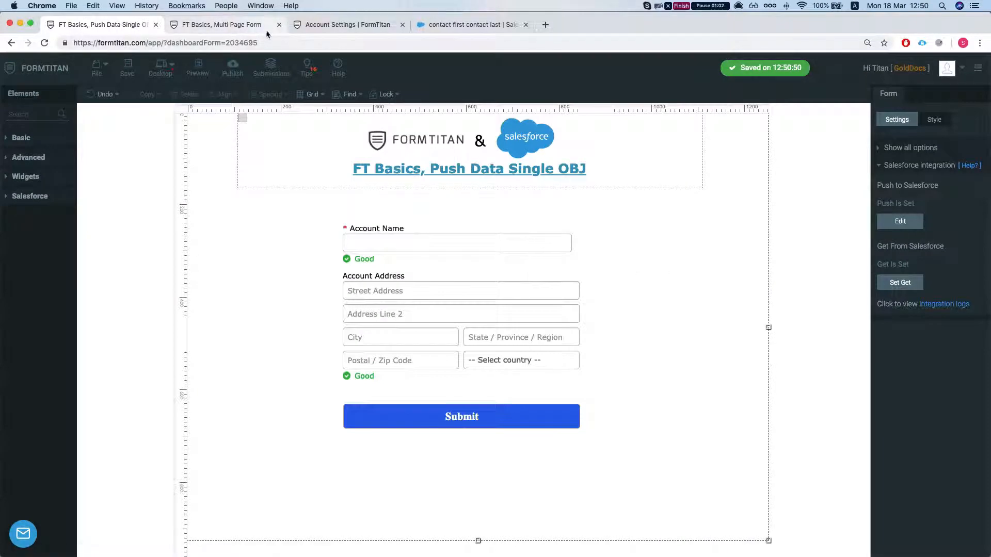
{"action": "left_click", "coordinate": [233, 68]}
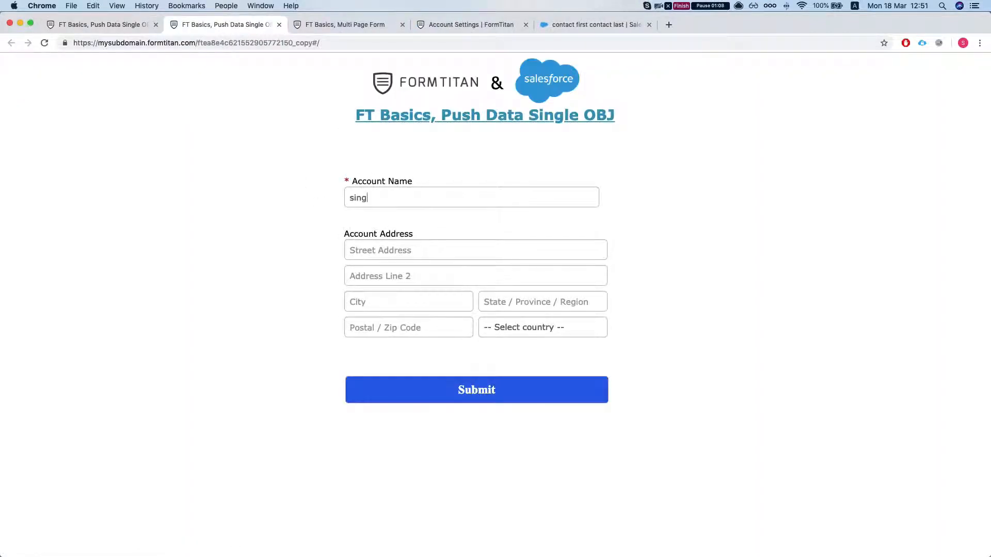
- Submit the live form with account 'single obj push' at 525 S. Lexington Ave
{"action": "key", "text": "Backspace"}
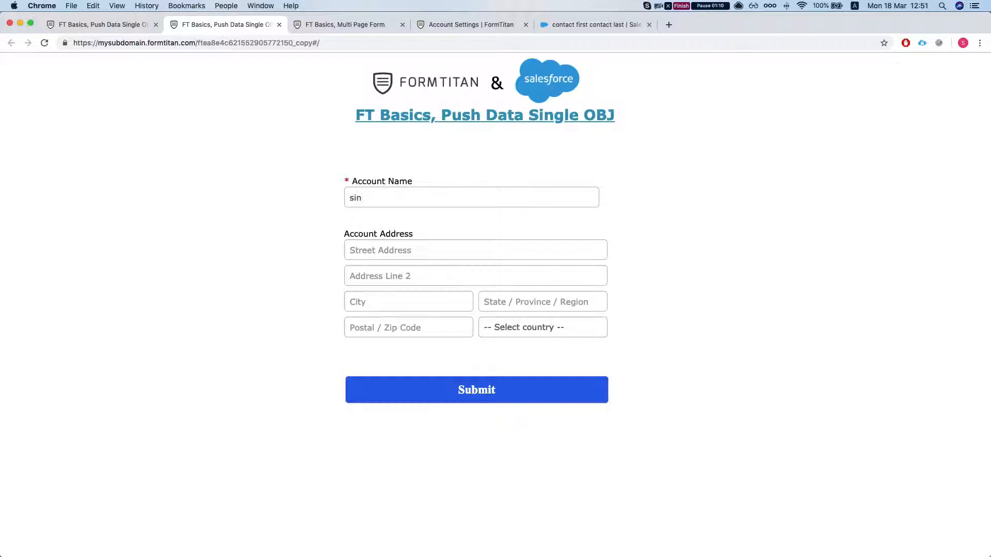
{"action": "type", "text": "single ob"}
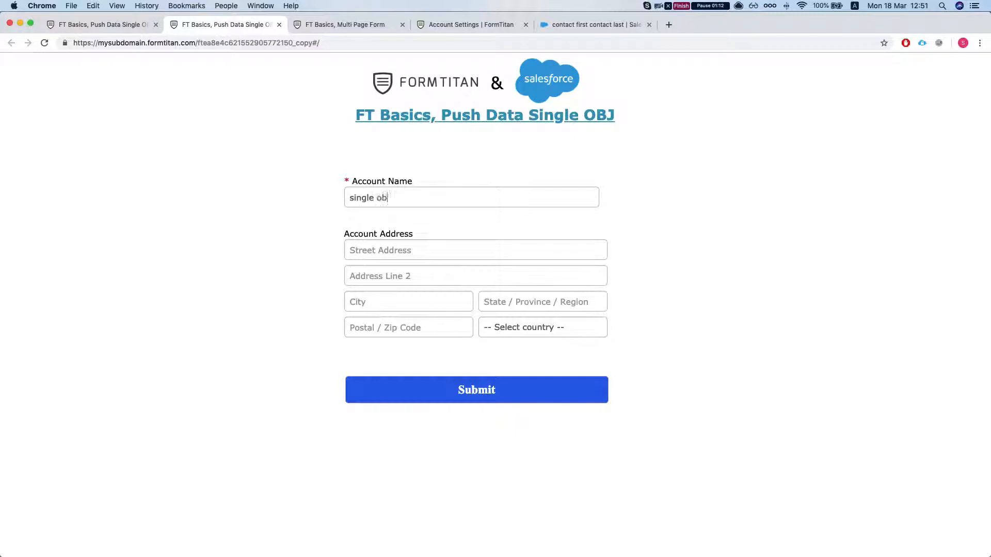
{"action": "type", "text": "push"}
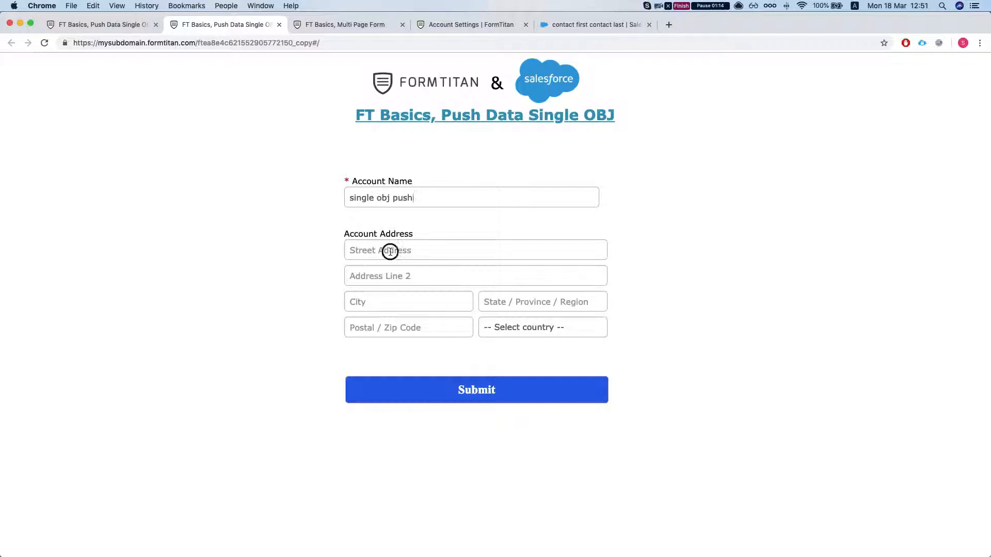
{"action": "type", "text": "525 S. Lexington Ave"}
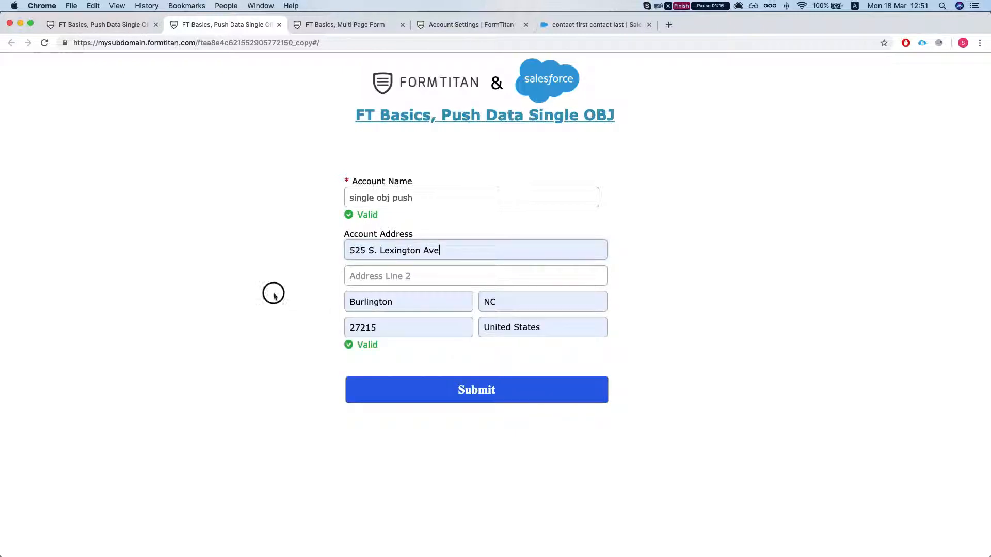
{"action": "left_click", "coordinate": [476, 389]}
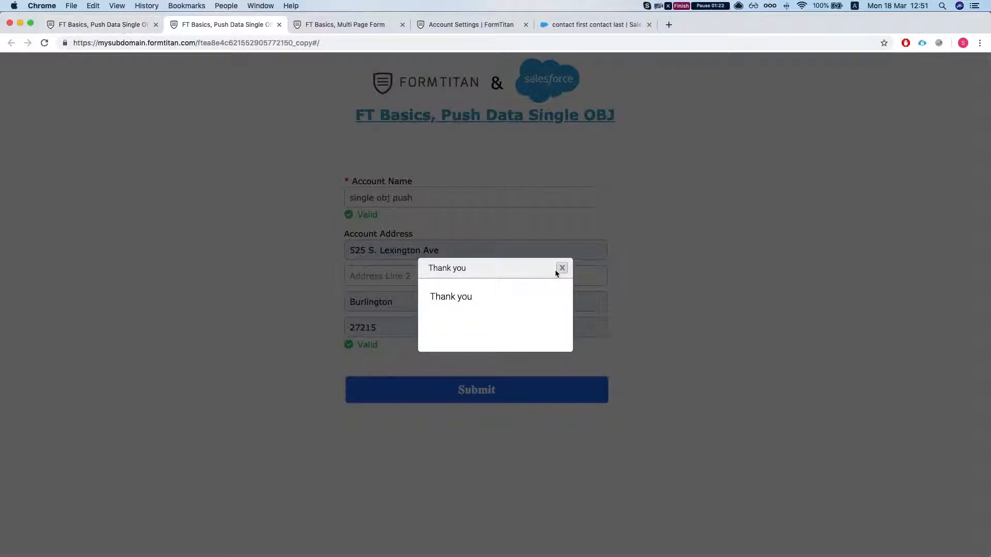
- From the Salesforce integration logs, follow the Record ID to the newly created Account
{"action": "left_click", "coordinate": [561, 269]}
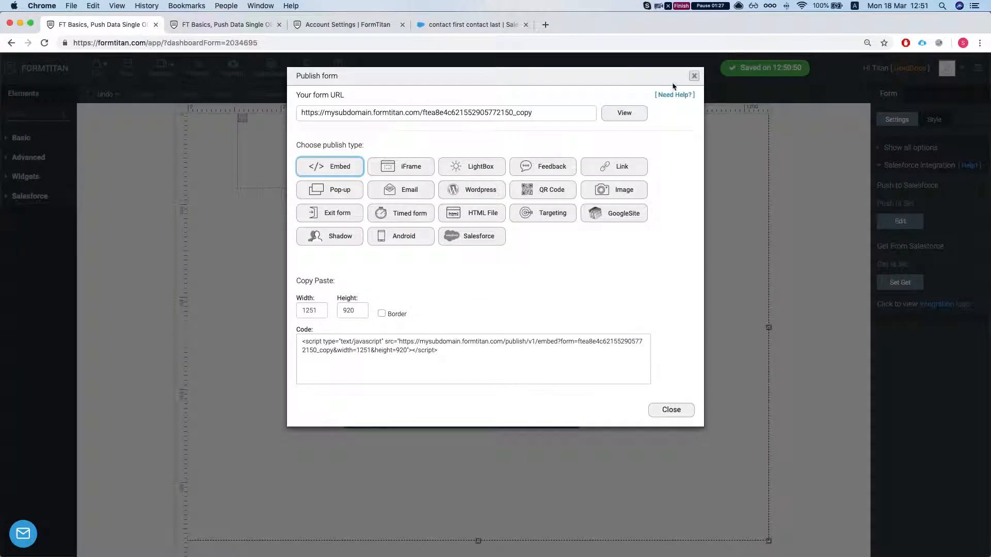
{"action": "left_click", "coordinate": [671, 410]}
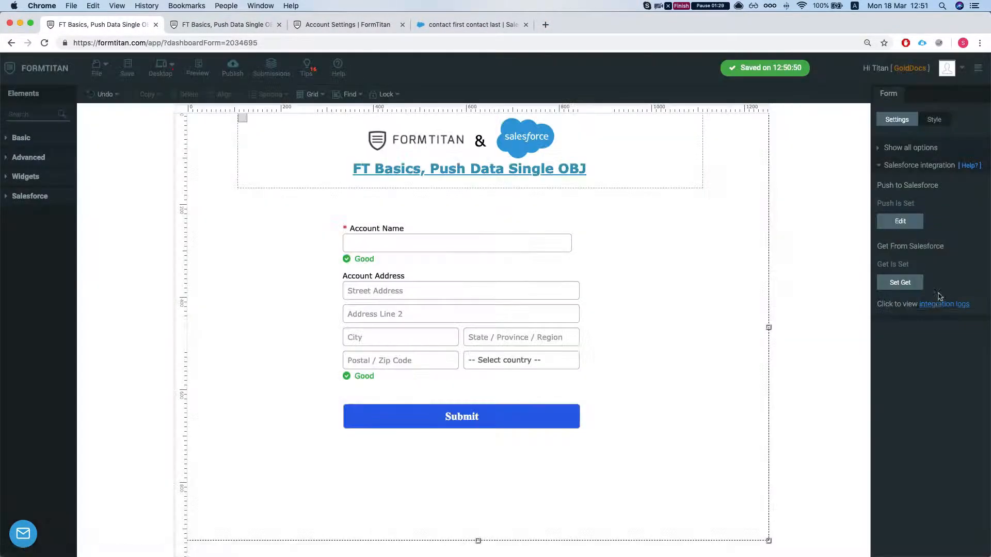
{"action": "left_click", "coordinate": [944, 303]}
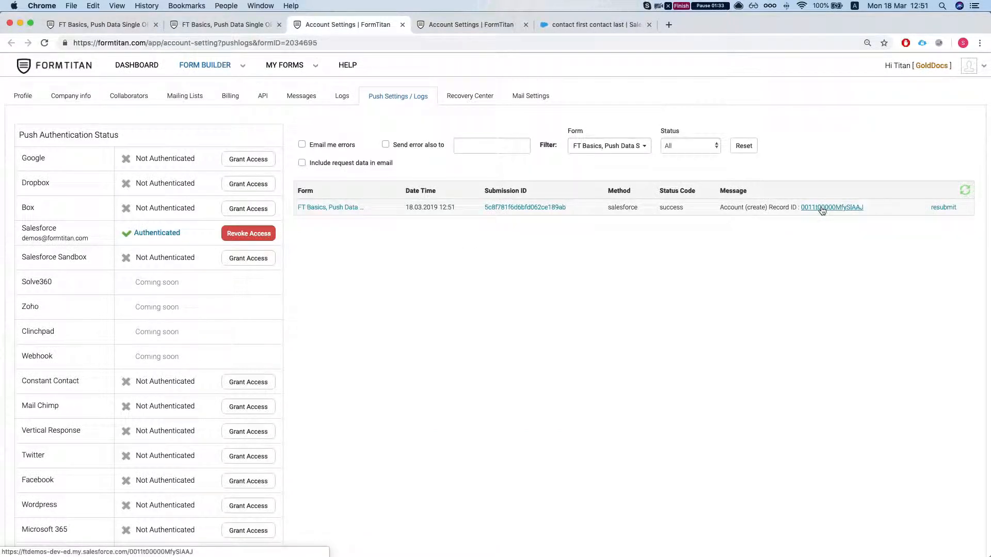
{"action": "left_click", "coordinate": [832, 207]}
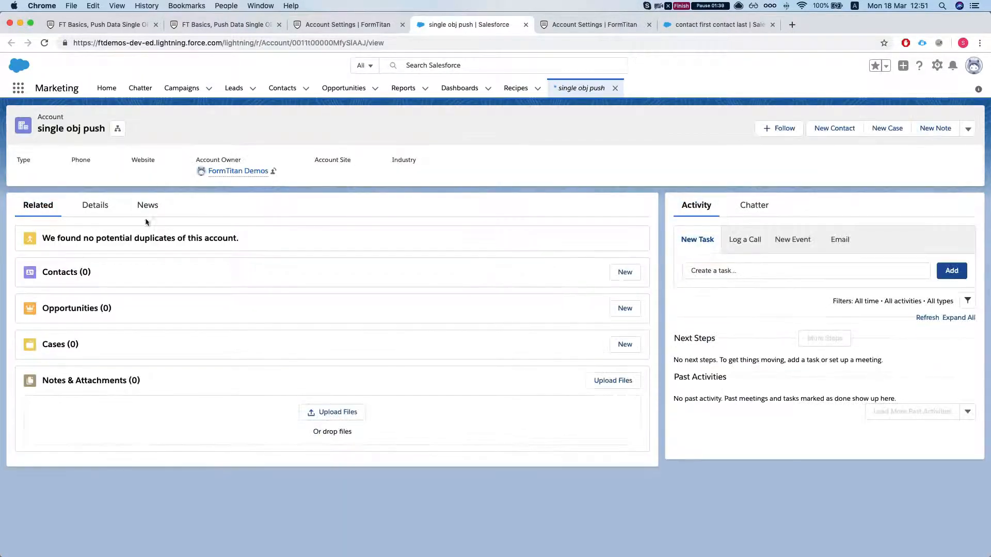
{"action": "left_click", "coordinate": [94, 205]}
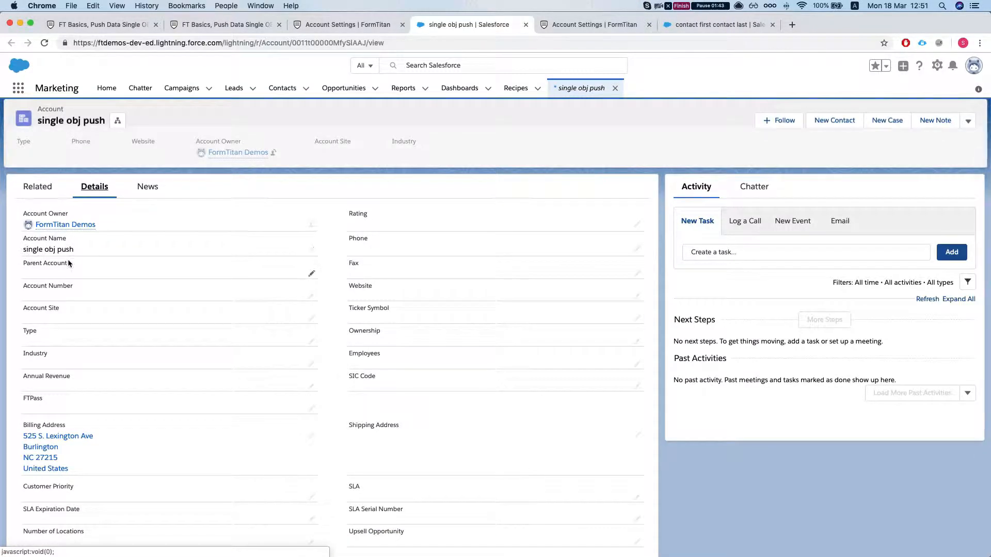
{"action": "scroll", "scroll_direction": "down", "scroll_amount": 3}
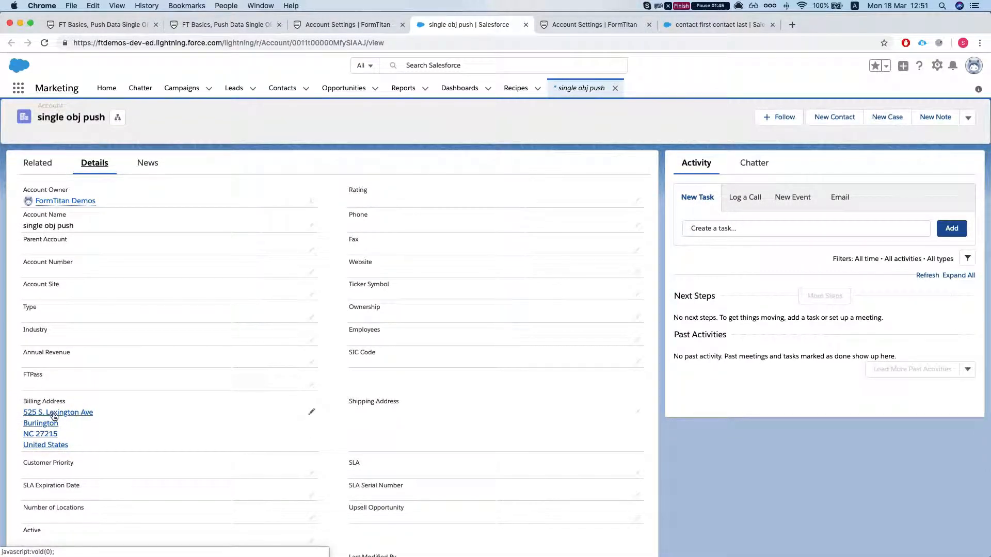
{"action": "mouse_move", "coordinate": [292, 367]}
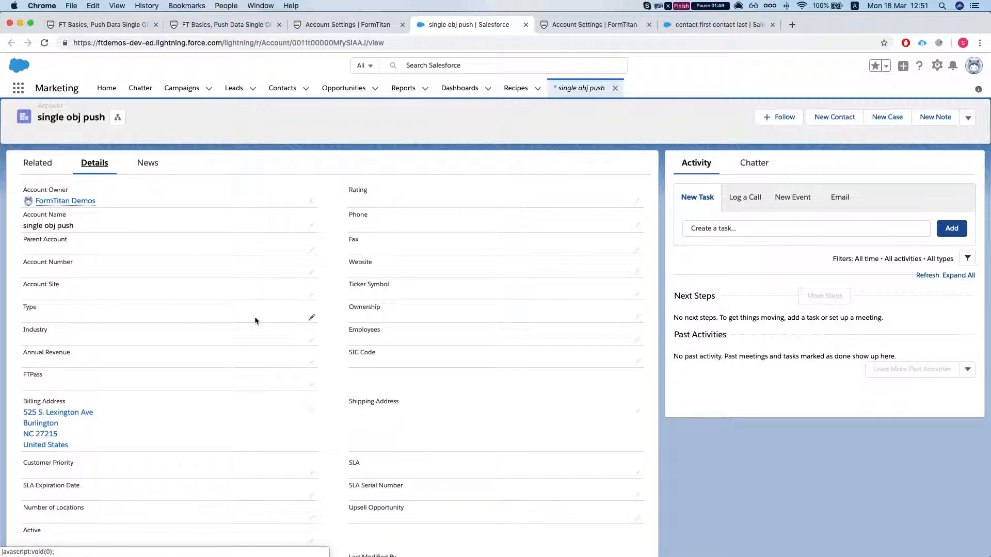
{"action": "mouse_move", "coordinate": [559, 137]}
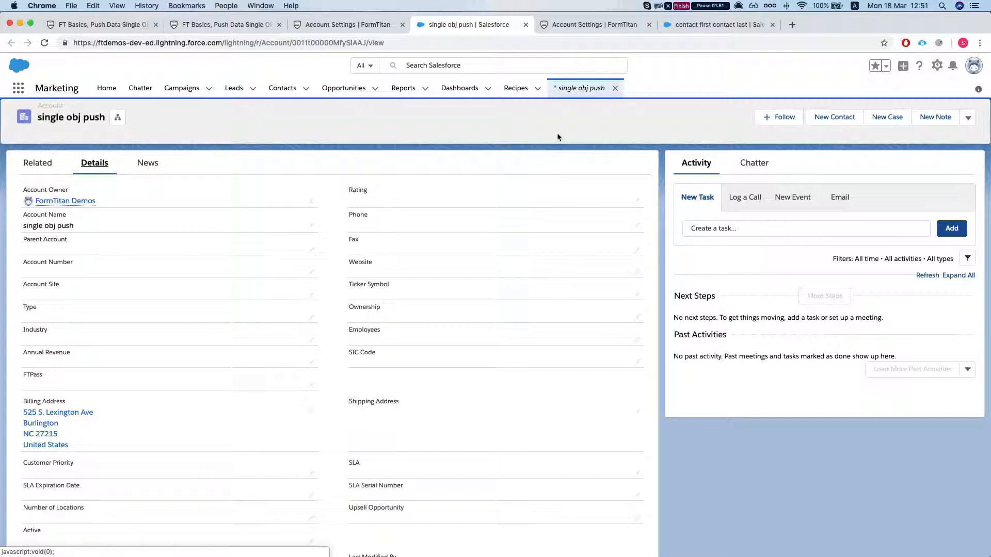